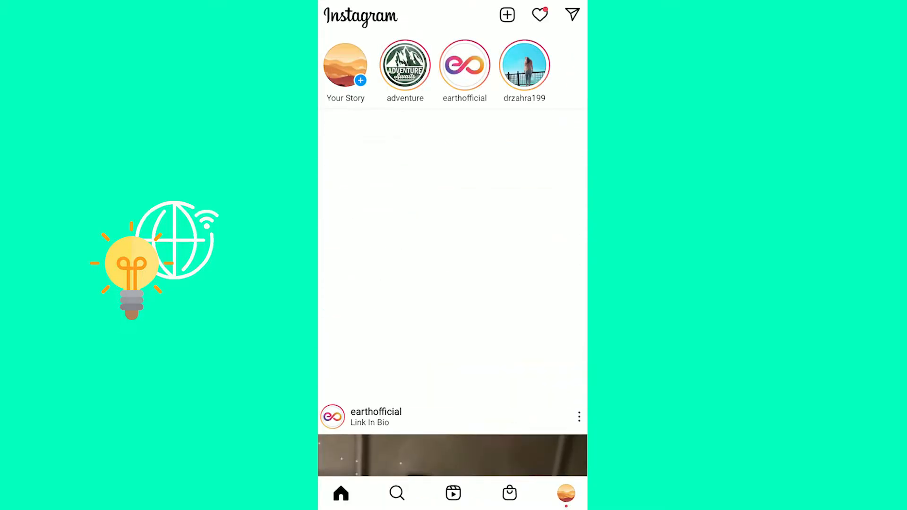
# Go to the own profile page and reach Settings from the account menu
pyautogui.click(539, 15)
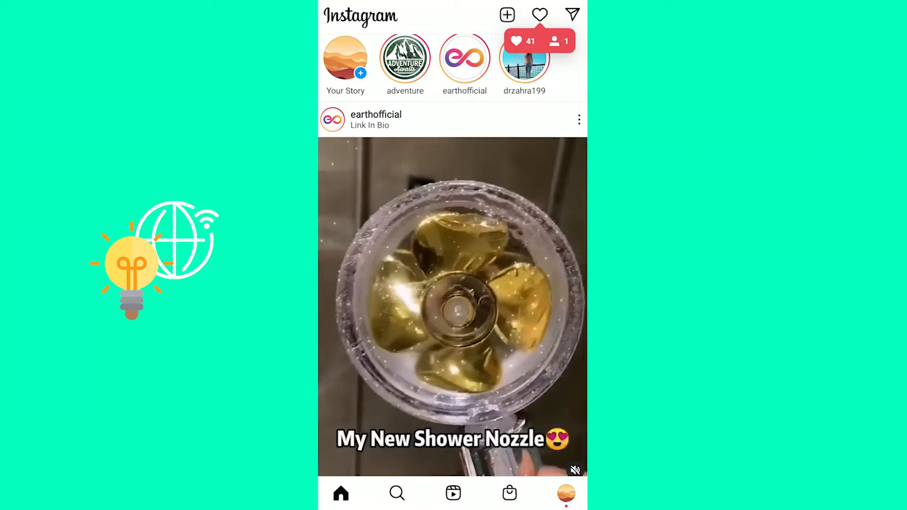
pyautogui.click(566, 493)
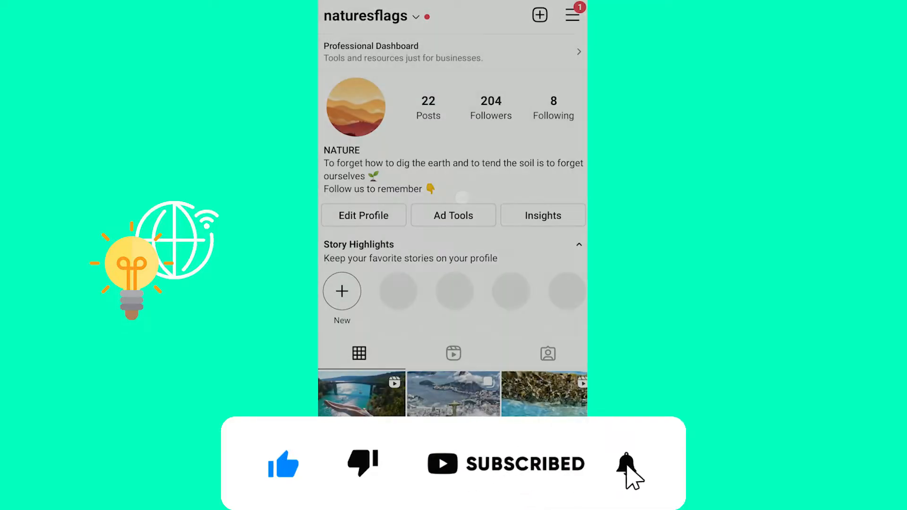
pyautogui.click(571, 14)
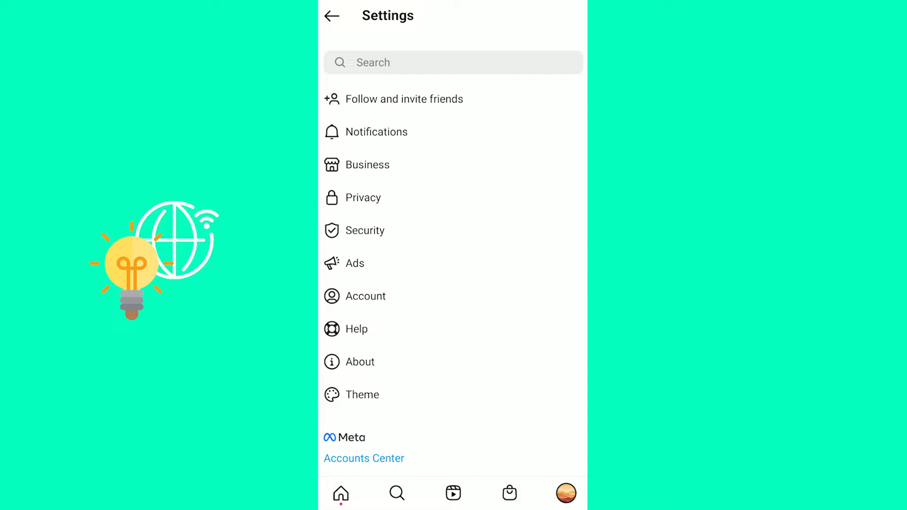
# Reach the Search history page through the Security settings, showing four recent searches
pyautogui.click(368, 231)
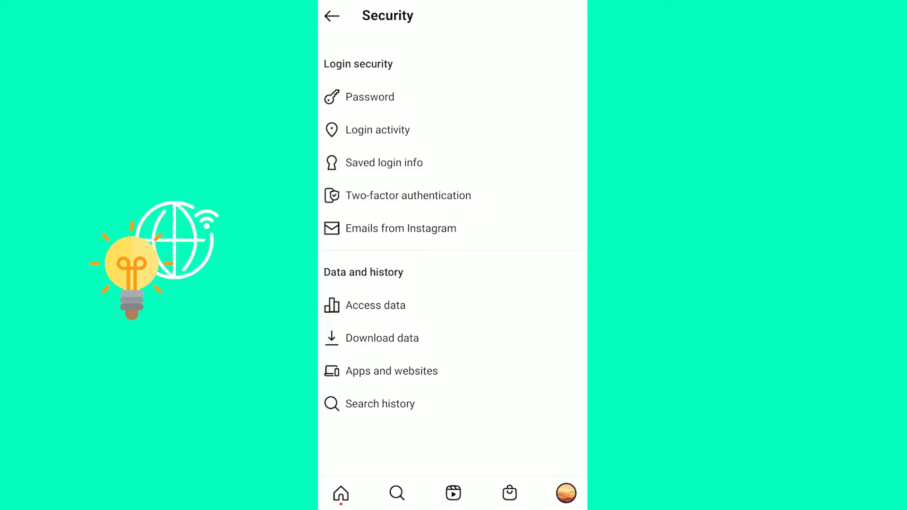
pyautogui.click(380, 403)
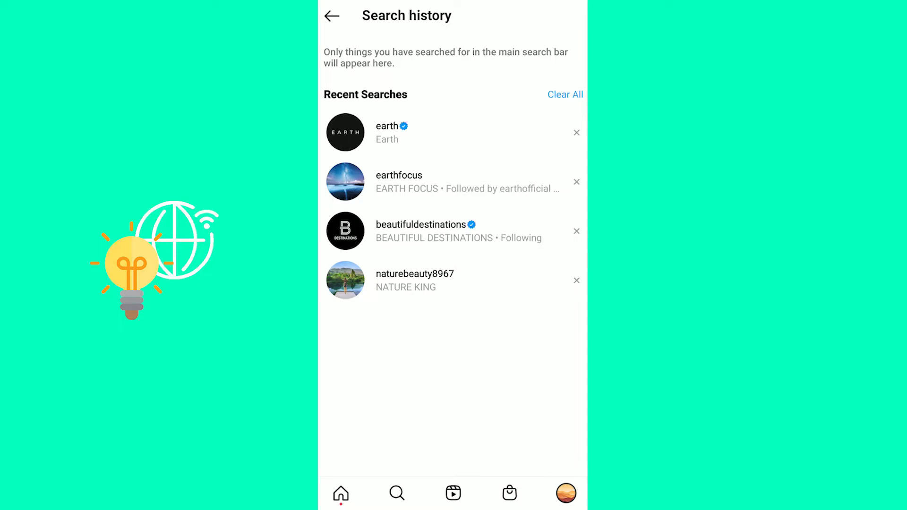
# Remove the earth entry, then clear all remaining recent searches
pyautogui.click(576, 132)
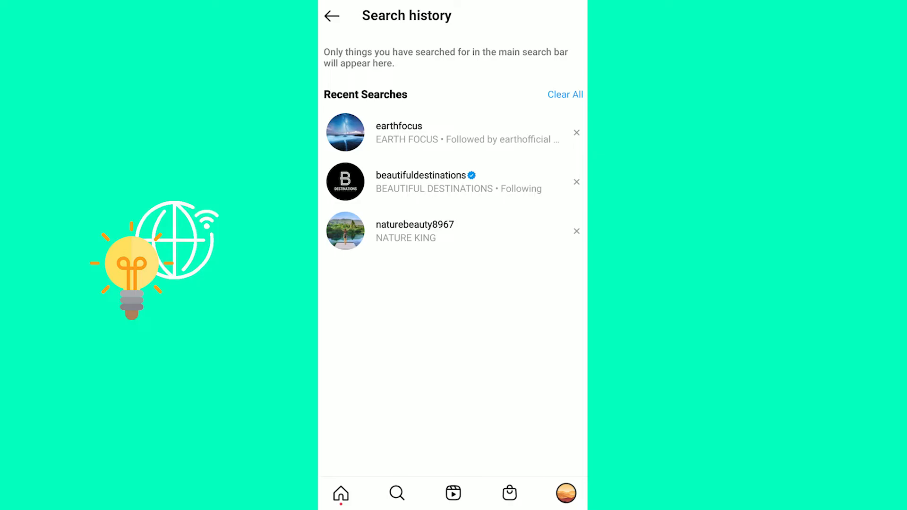
pyautogui.click(565, 94)
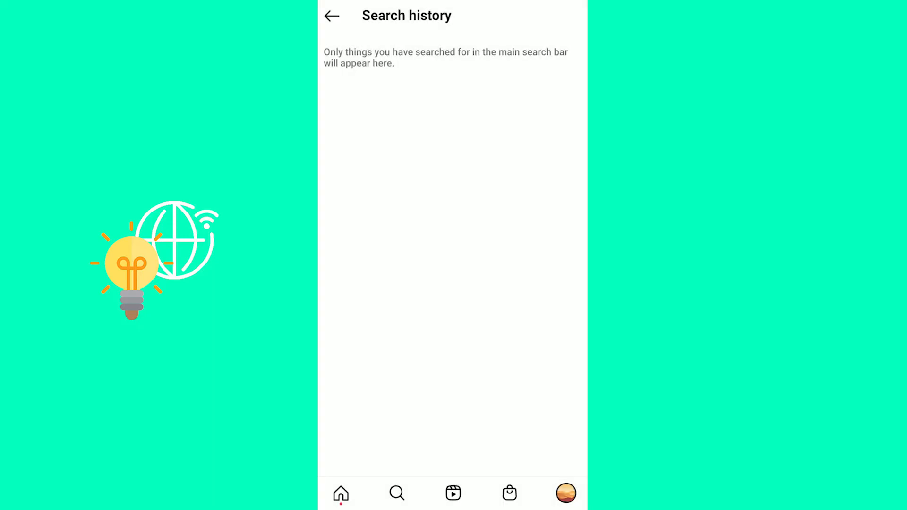